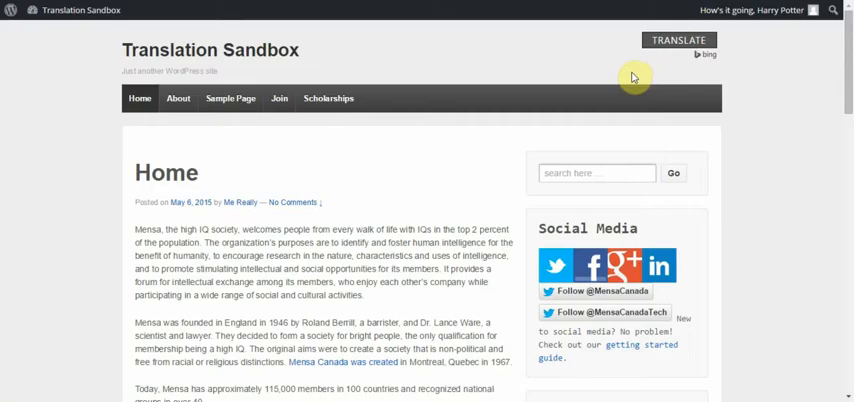
pyautogui.moveTo(673, 62)
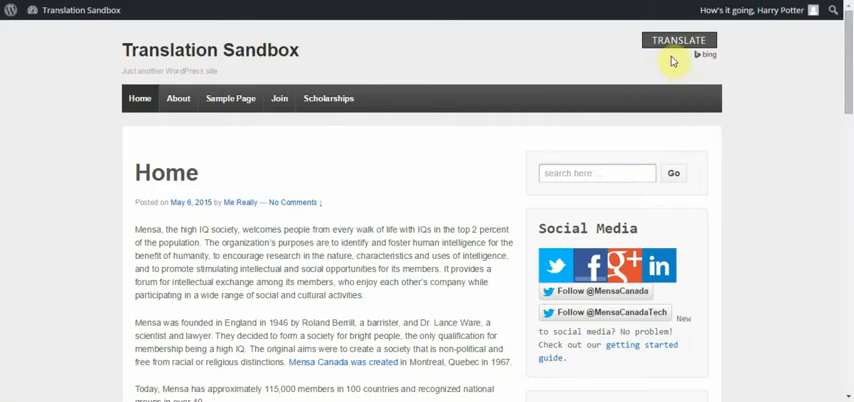
# Step: Translate the Translation Sandbox page into French and scroll through the result
pyautogui.click(678, 40)
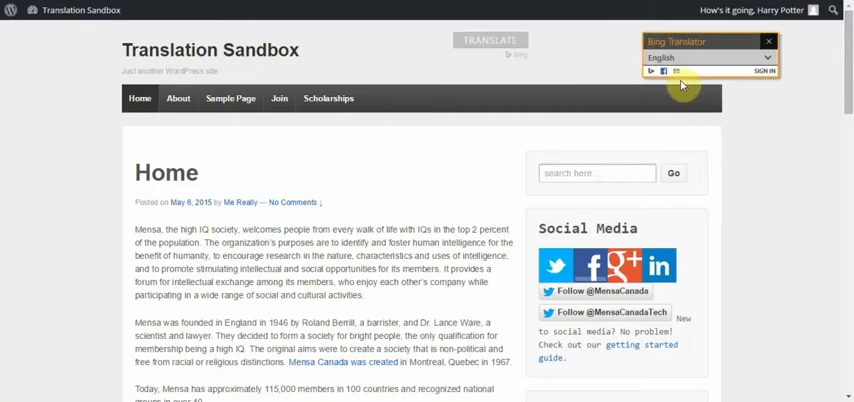
pyautogui.moveTo(683, 85); pyautogui.dragTo(347, 82)
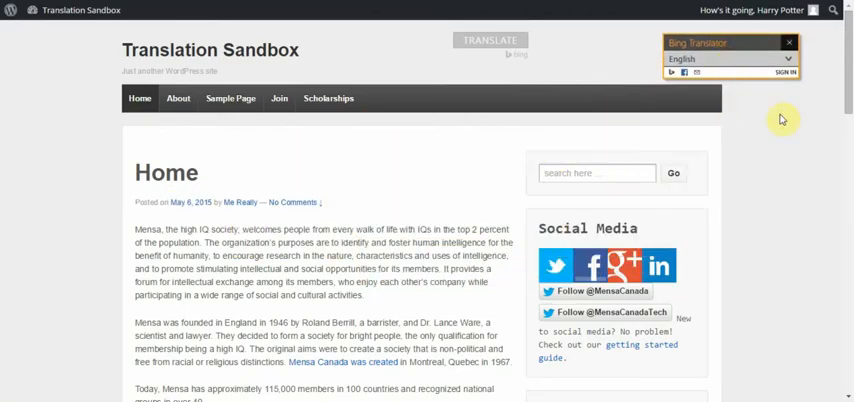
pyautogui.scroll(-3)
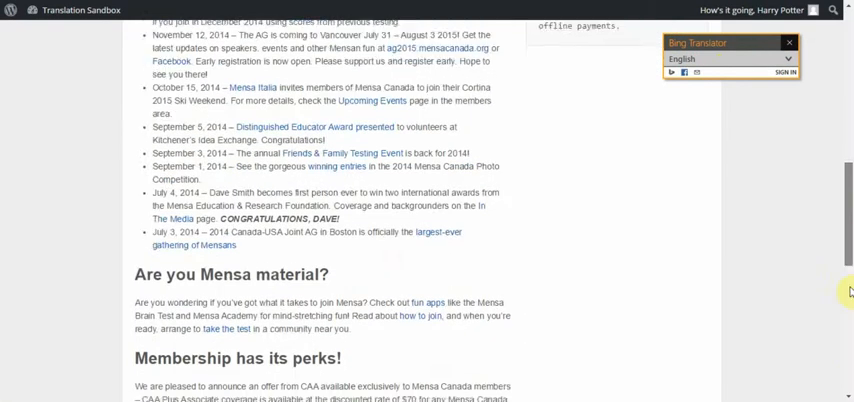
pyautogui.scroll(3)
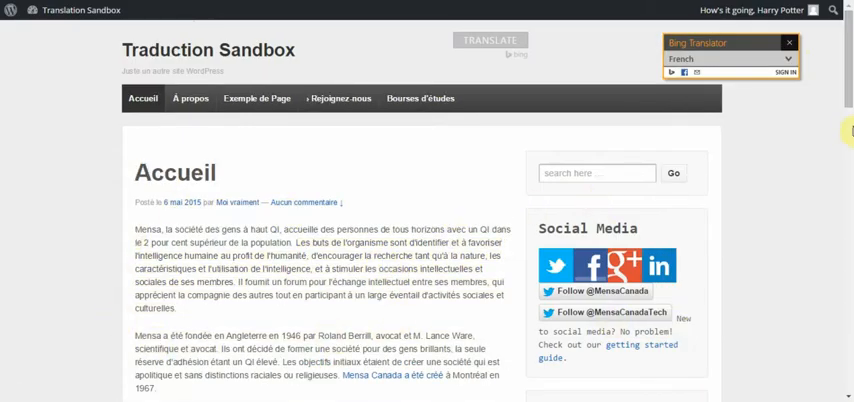
pyautogui.scroll(-3)
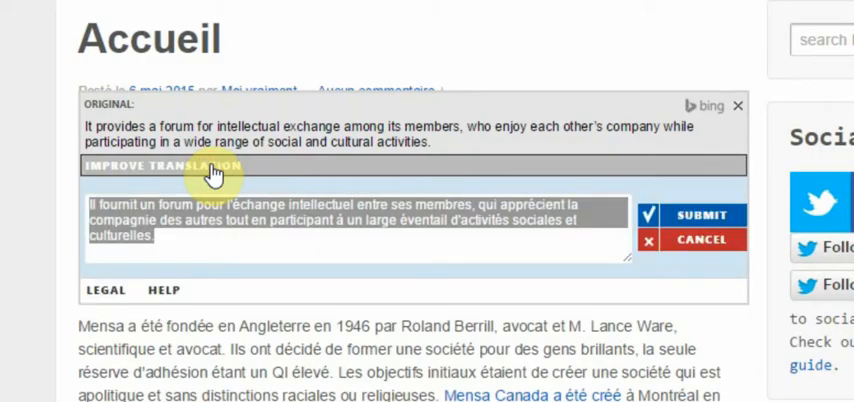
pyautogui.moveTo(255, 225)
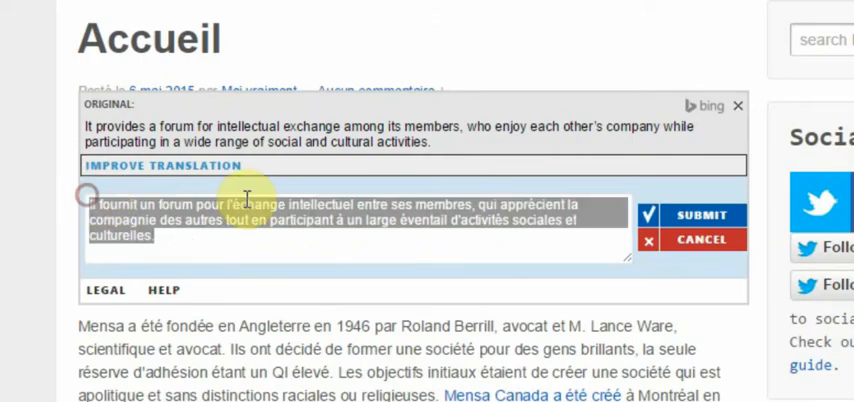
# Step: Submit 'This is goblygook' as the suggested translation for the sentence
pyautogui.write('T')
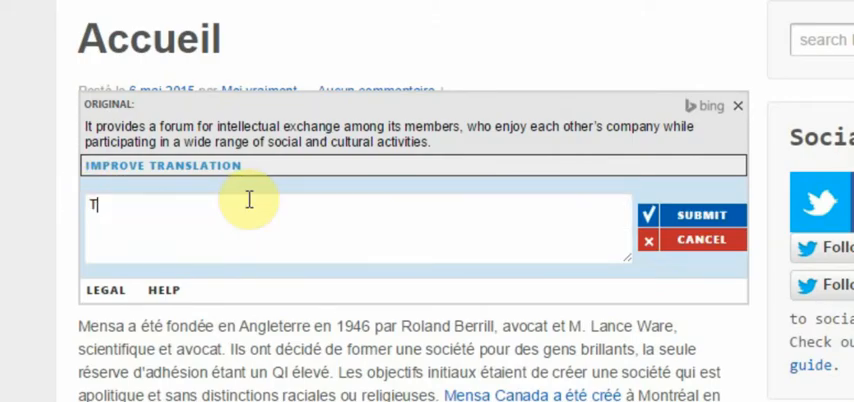
pyautogui.write('his is gobl')
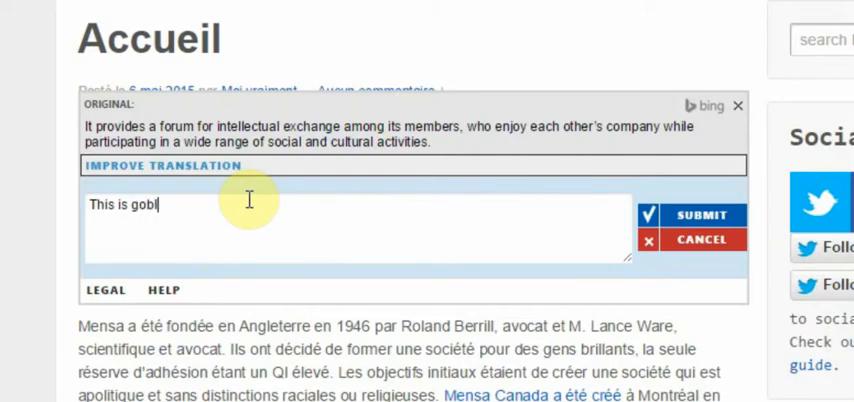
pyautogui.write('y')
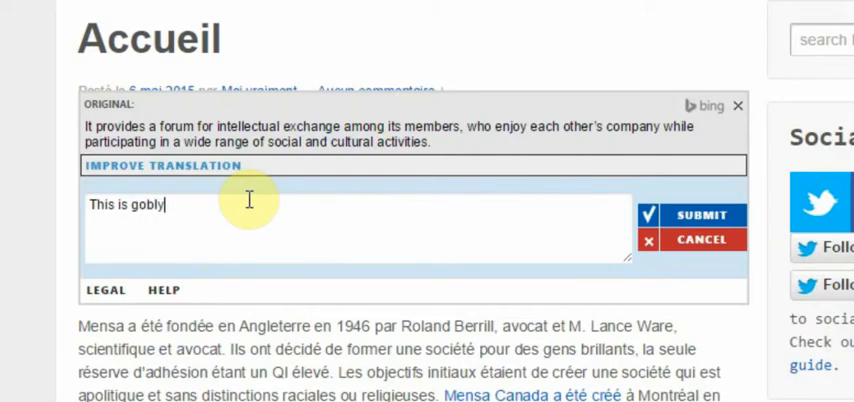
pyautogui.write('gook')
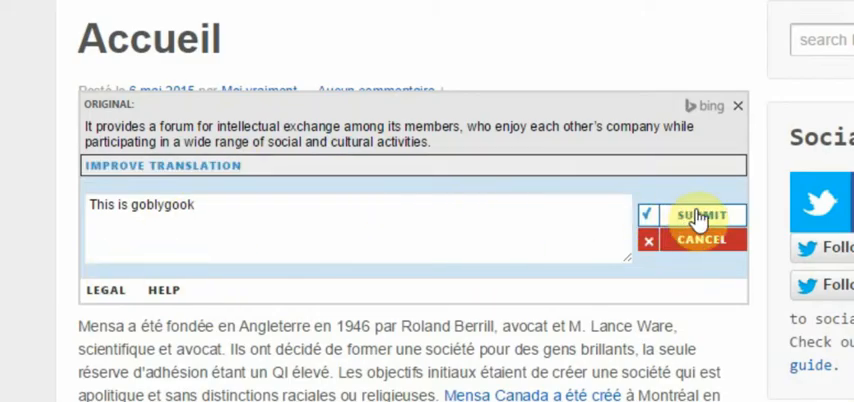
pyautogui.click(700, 216)
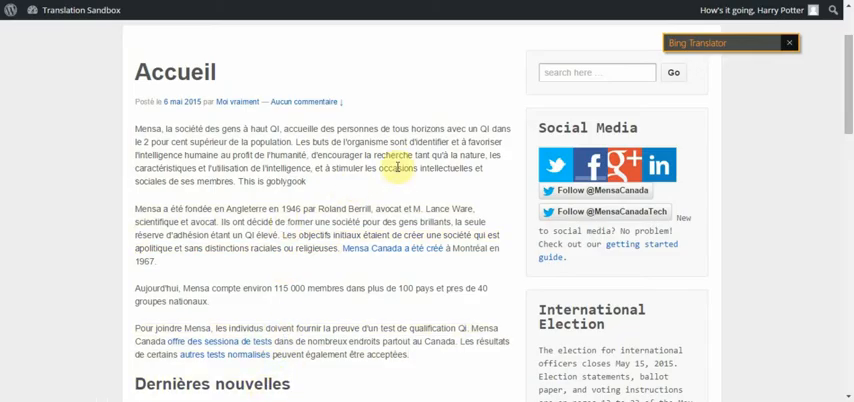
pyautogui.scroll(-3)
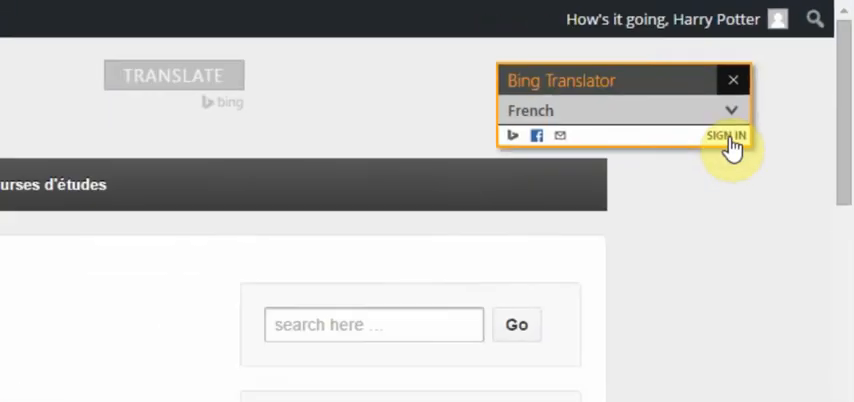
# Step: Sign in and open the dashboard listing the invite form and French translator
pyautogui.click(726, 135)
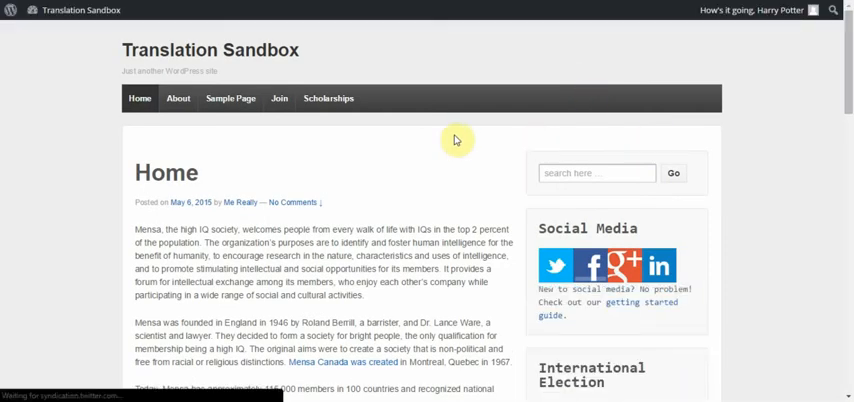
pyautogui.click(490, 40)
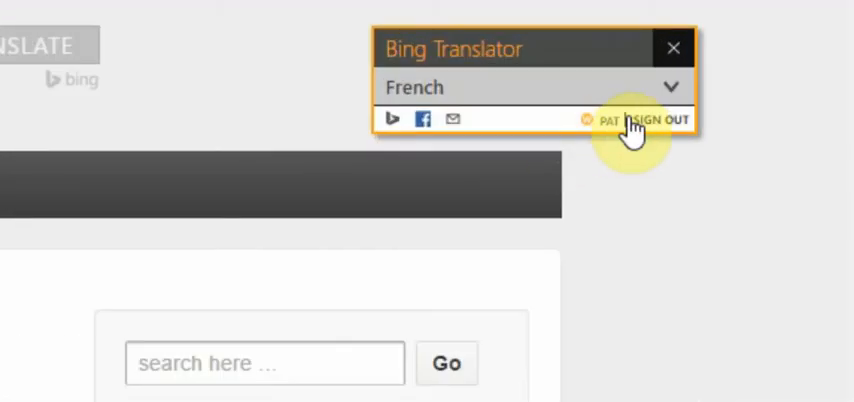
pyautogui.click(648, 119)
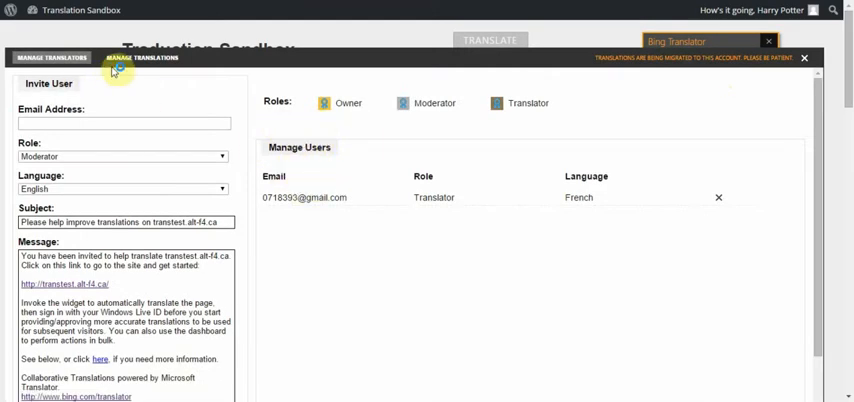
# Step: Switch to Manage Translations to review sentences and the 'This is goblygook' suggestion
pyautogui.click(143, 57)
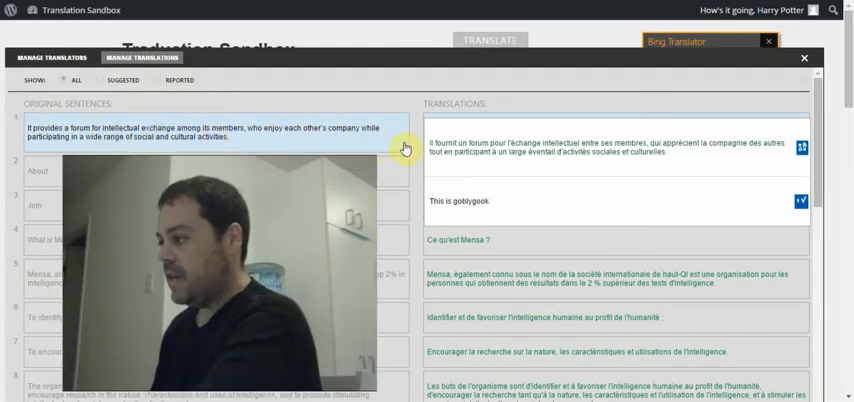
pyautogui.moveTo(630, 150)
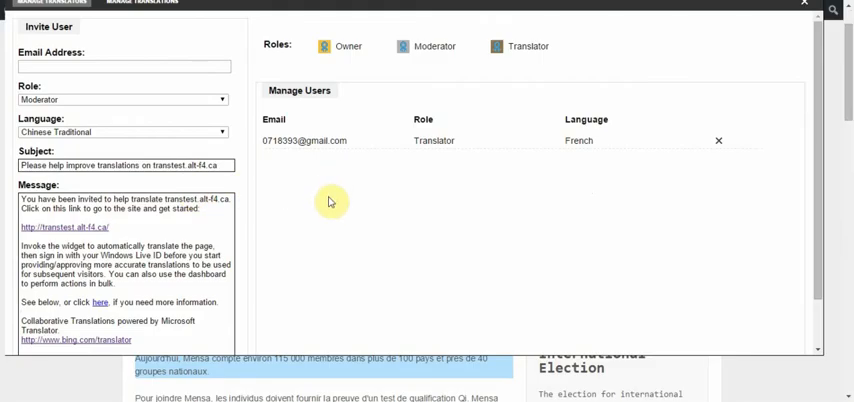
pyautogui.moveTo(310, 219)
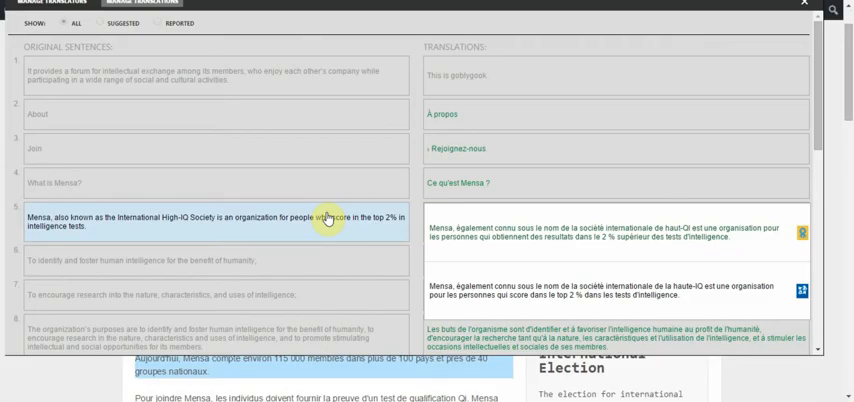
pyautogui.moveTo(673, 265)
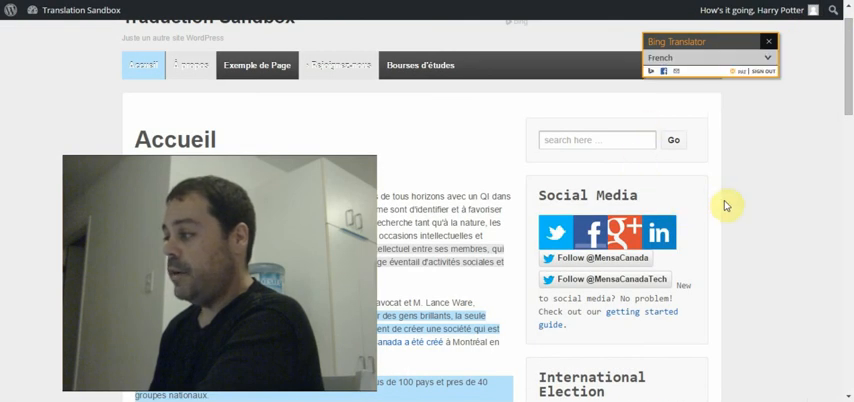
pyautogui.moveTo(419, 159)
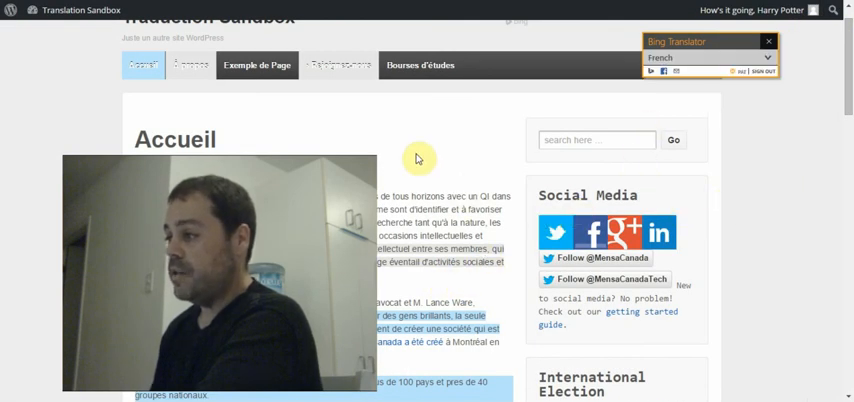